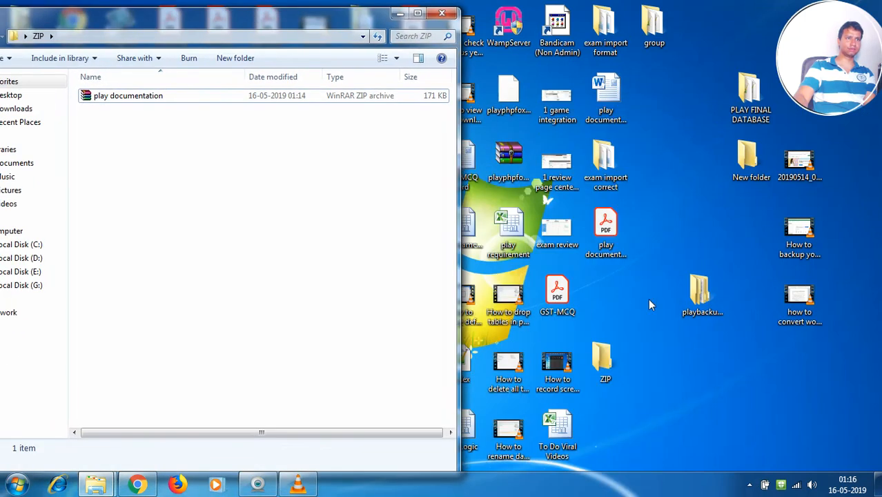
mouse_move(627, 422)
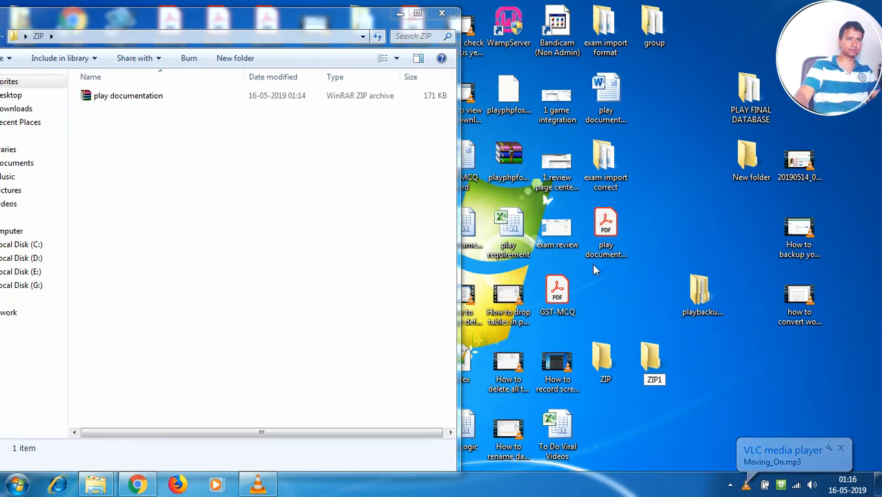
Step: Open the ZIP1 folder from the desktop in Windows Explorer
double_click(653, 358)
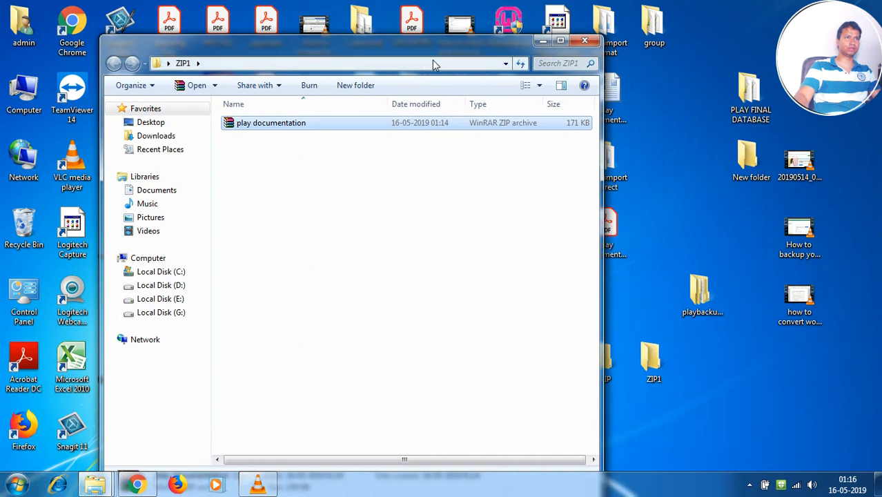
Step: Maximize the ZIP1 window and open play documentation.zip in WinRAR
click(555, 37)
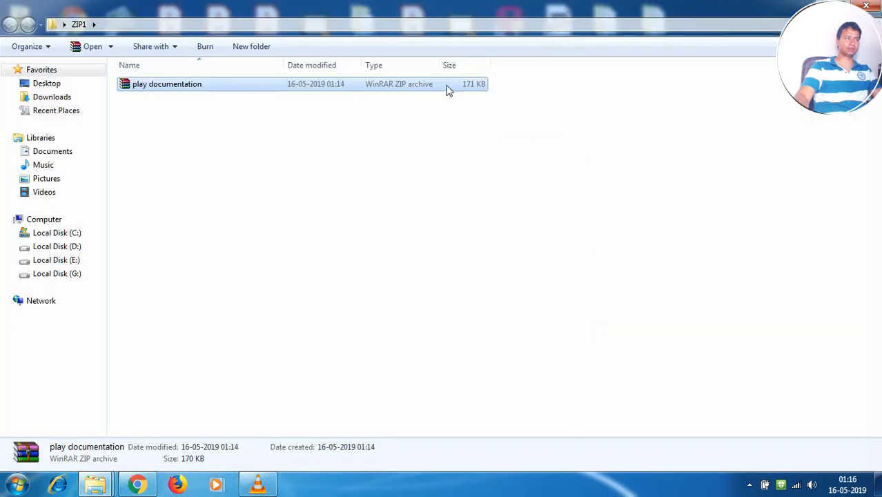
mouse_move(172, 100)
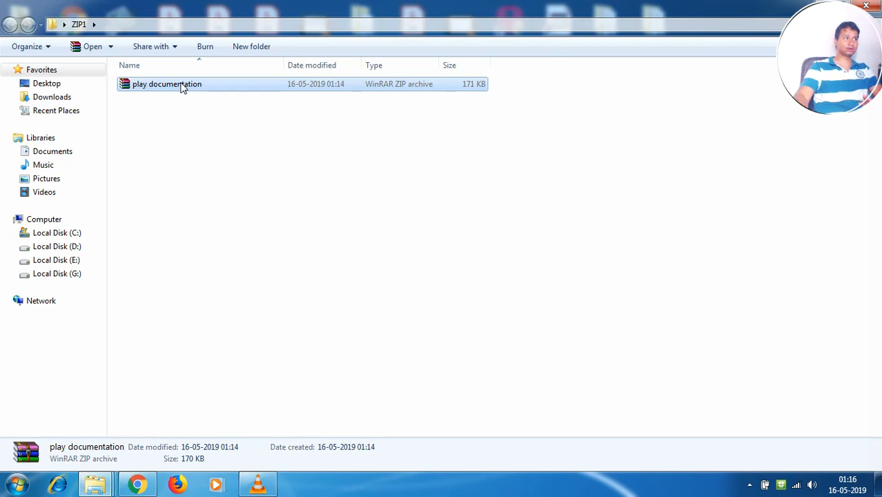
mouse_move(175, 91)
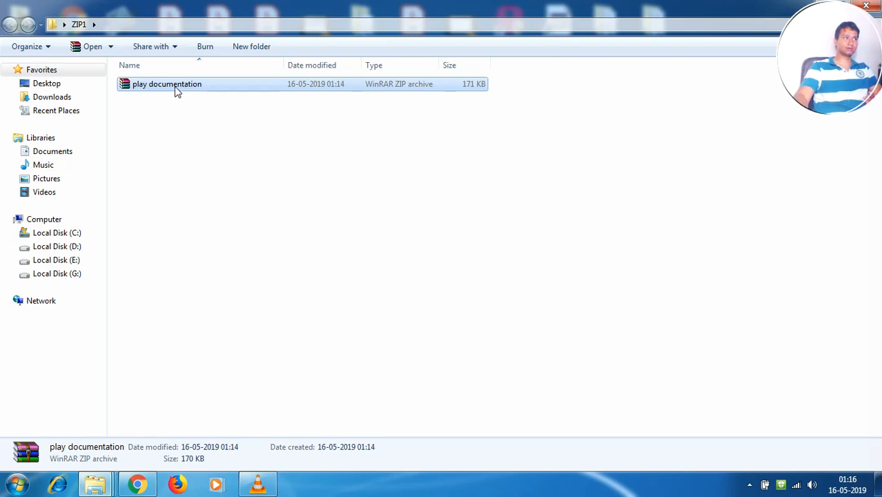
mouse_move(192, 99)
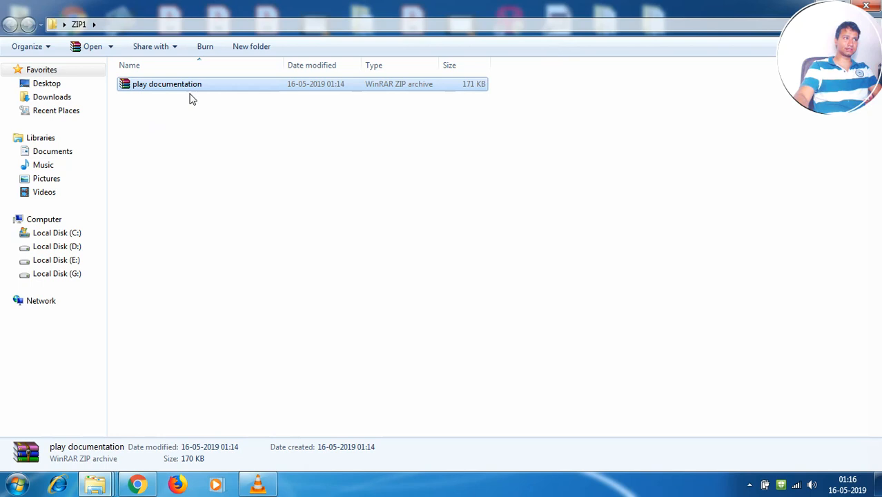
mouse_move(198, 136)
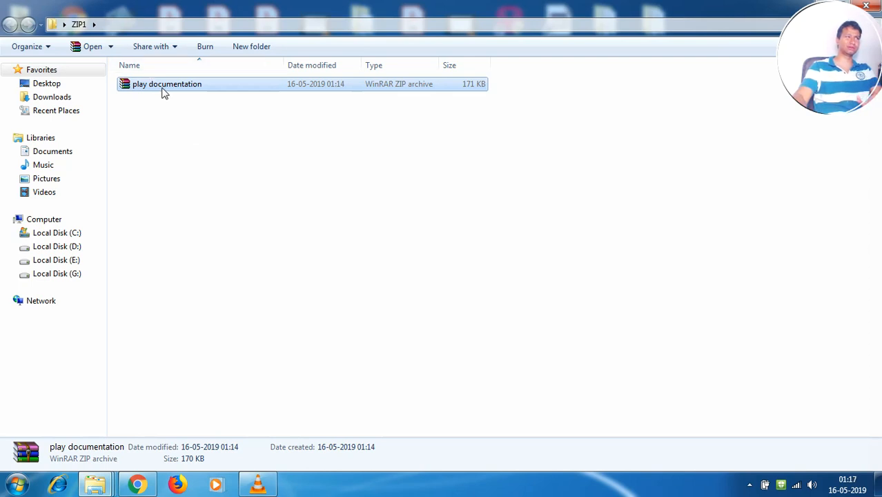
mouse_move(170, 107)
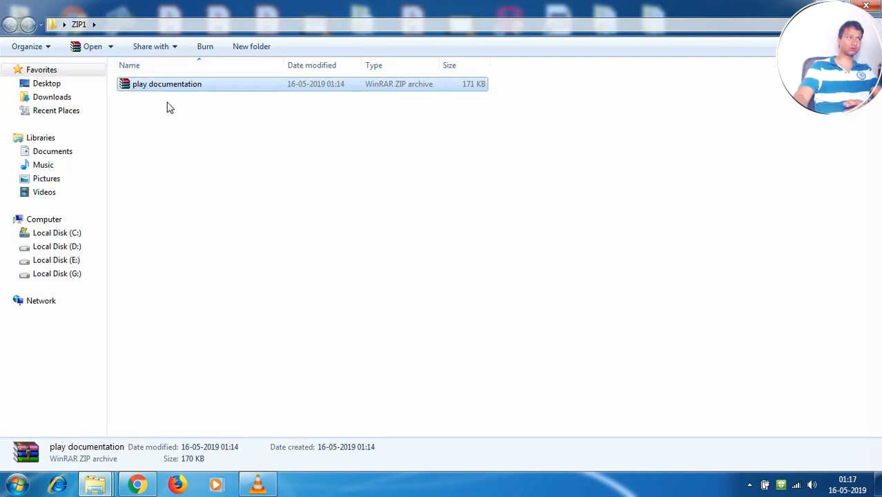
double_click(166, 83)
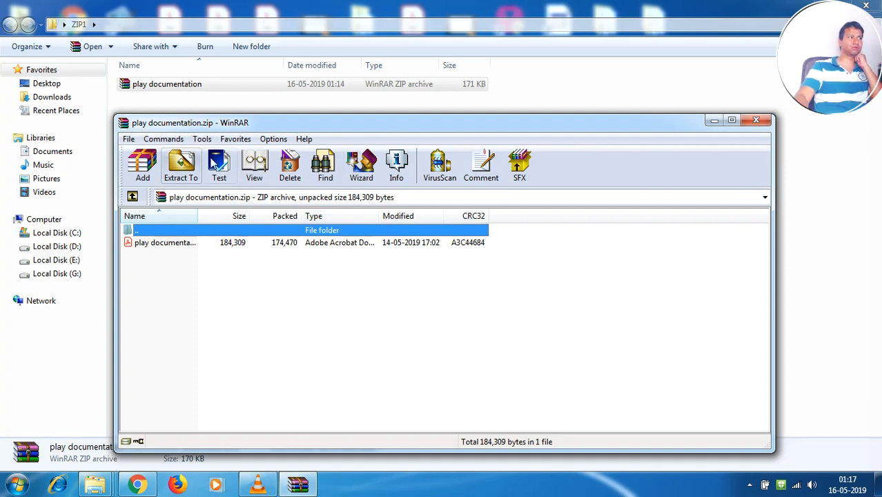
mouse_move(247, 231)
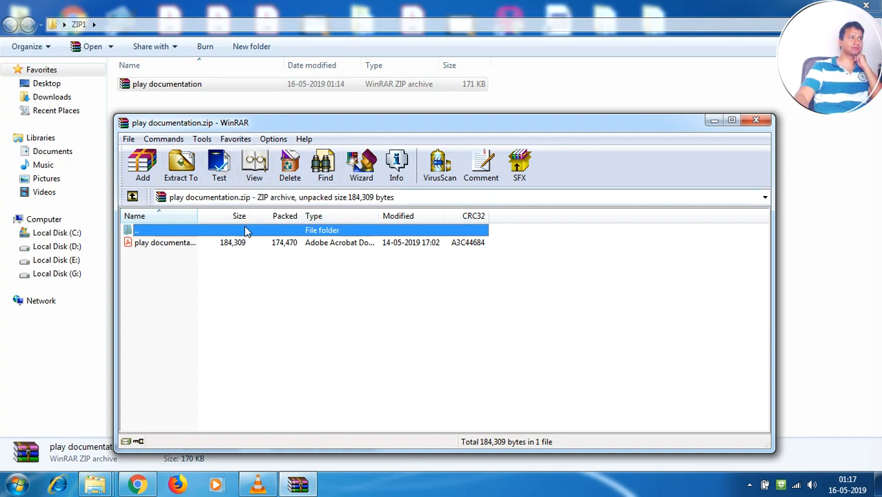
mouse_move(198, 168)
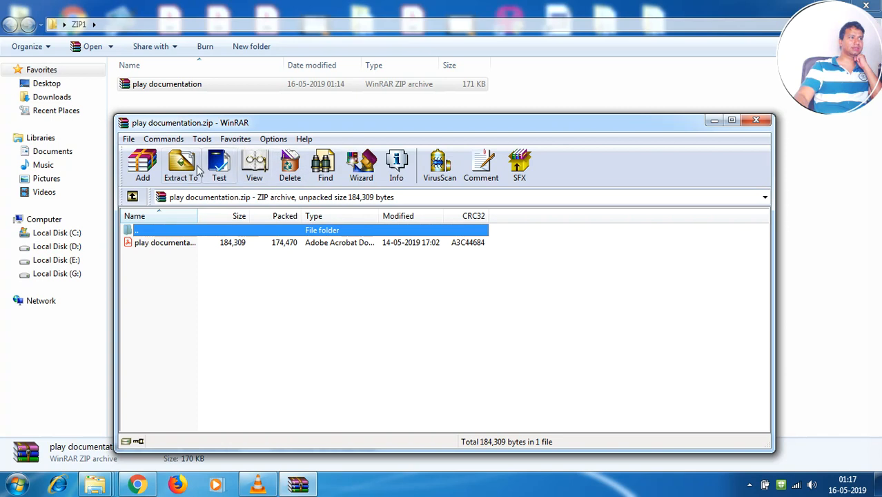
mouse_move(182, 162)
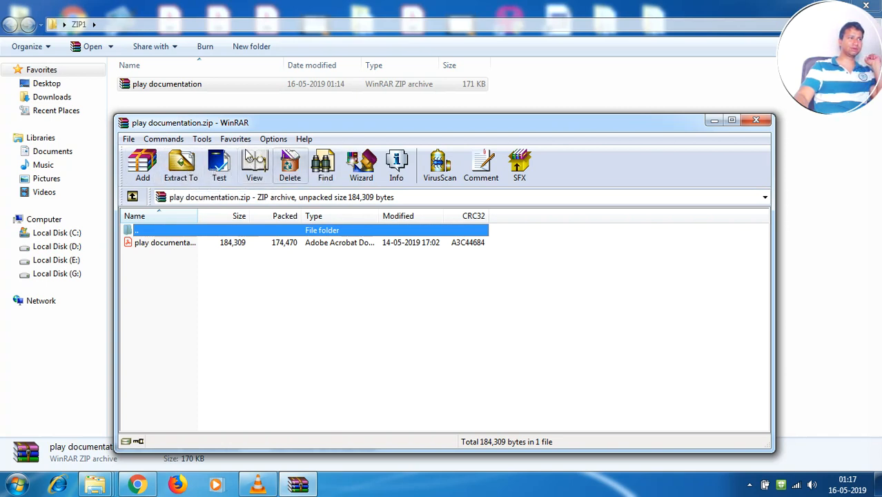
mouse_move(180, 166)
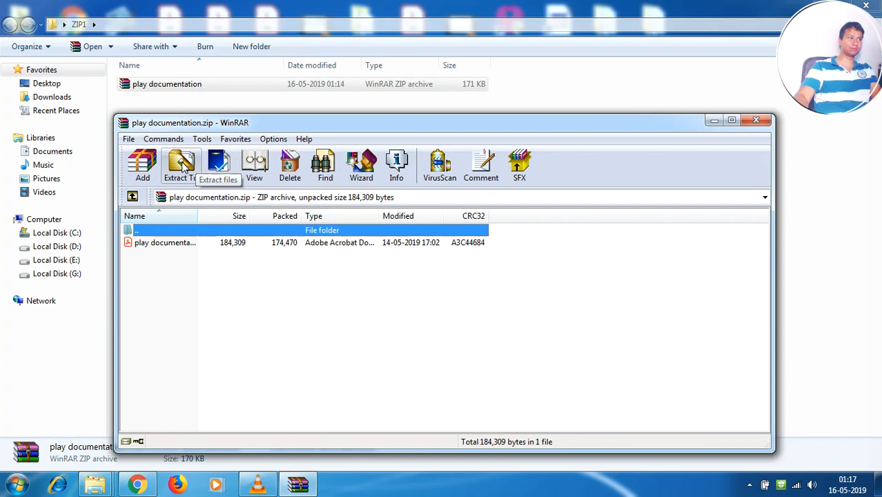
Step: Open WinRAR's Extract To dialog for play documentation.zip
click(180, 163)
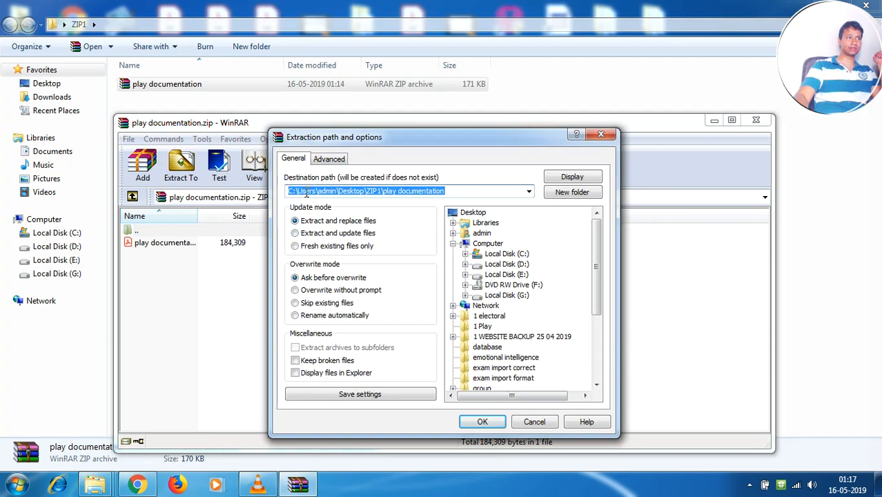
mouse_move(331, 207)
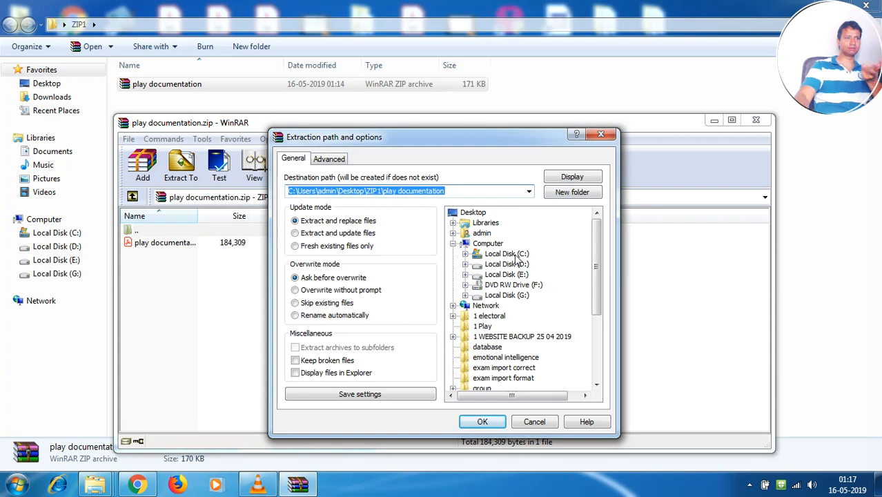
mouse_move(504, 356)
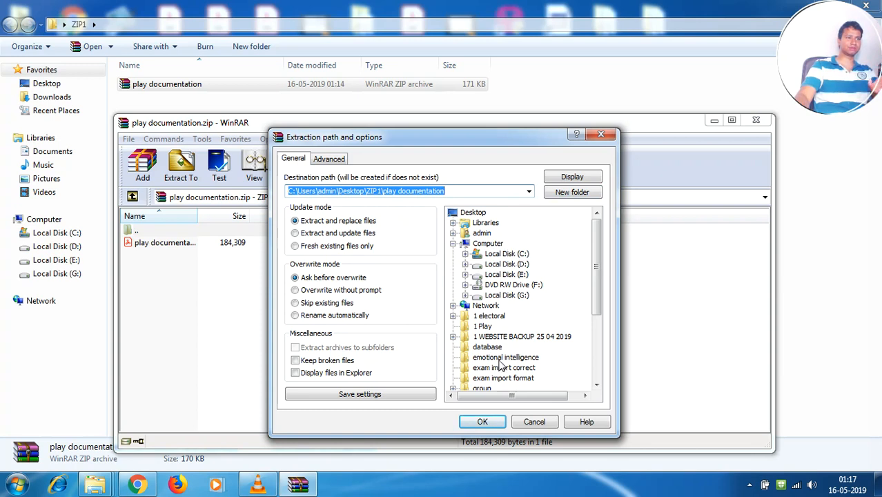
mouse_move(493, 426)
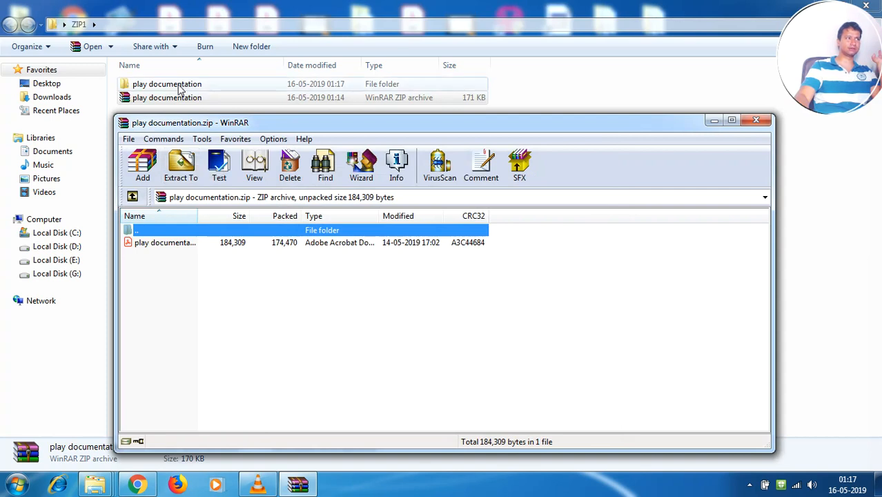
Step: Open the extracted play documentation folder in ZIP1 and view its PDF in Acrobat Reader
click(755, 120)
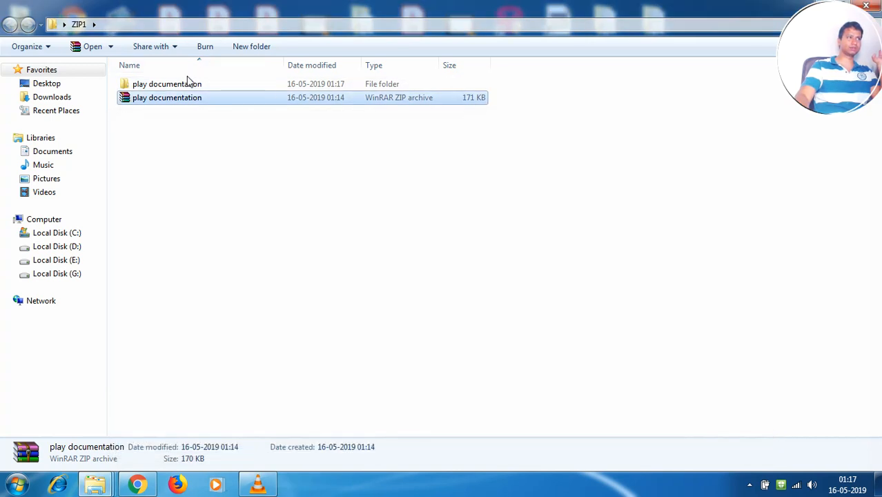
double_click(166, 84)
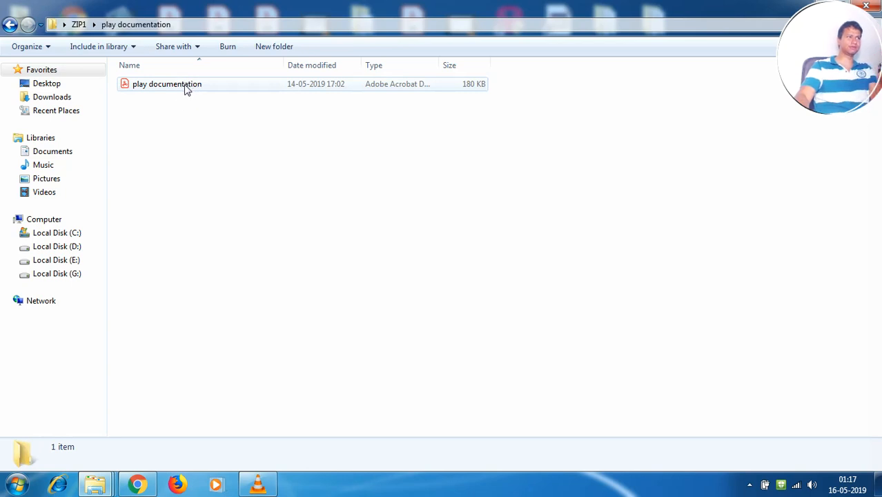
click(182, 83)
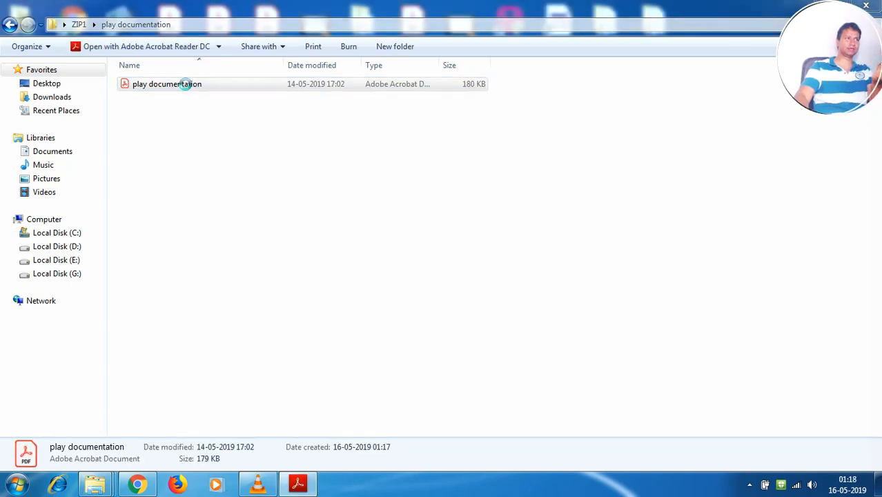
double_click(183, 84)
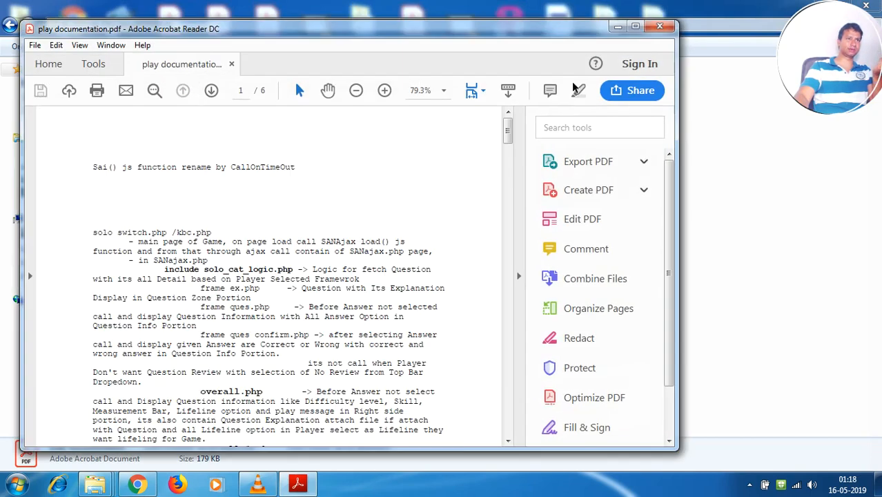